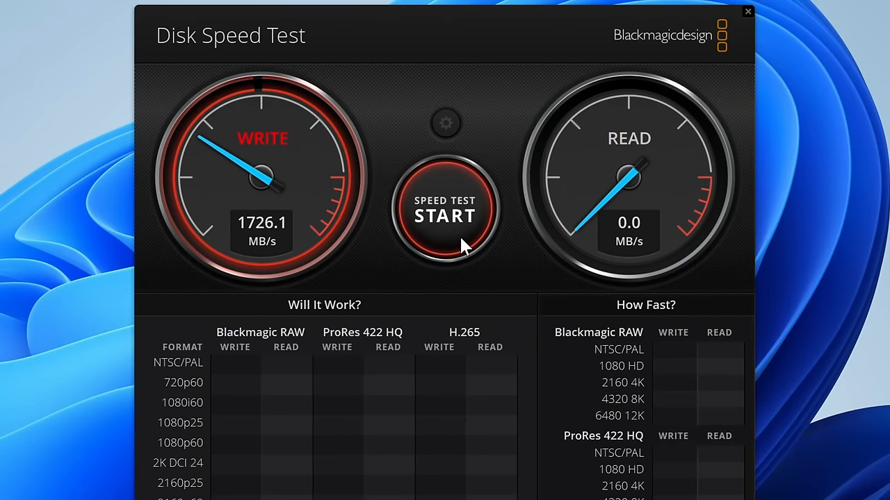
- Run the Disk Speed Test benchmark, reaching roughly 1700 MB/s write and read
click(445, 208)
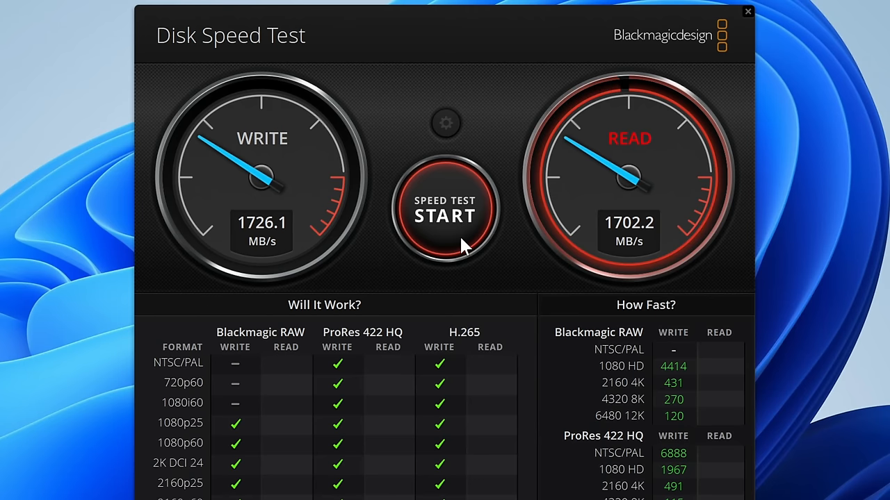
click(444, 209)
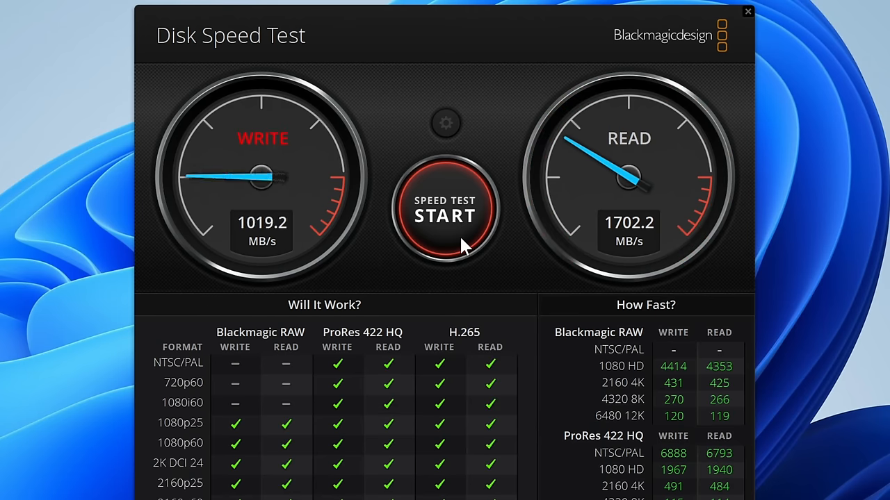
click(444, 209)
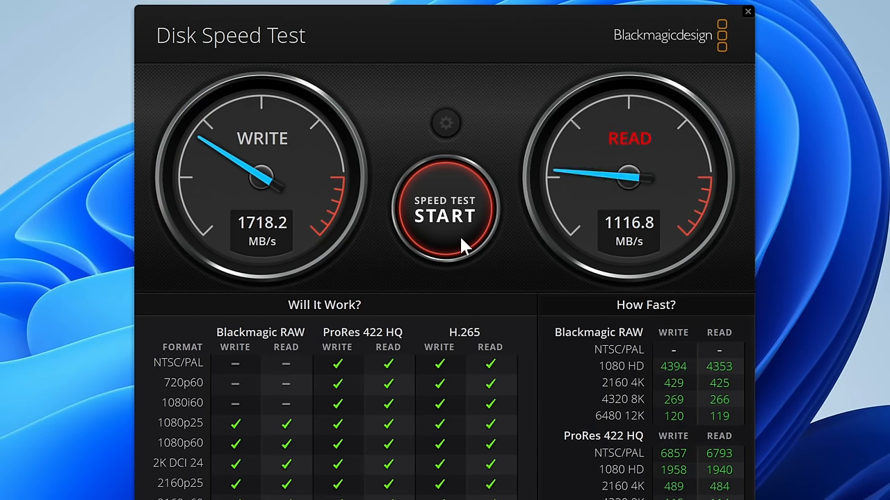
click(445, 208)
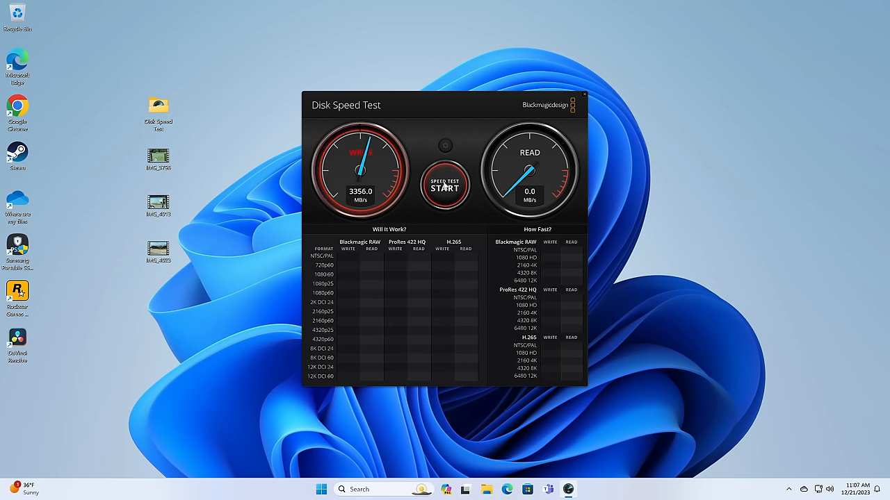
- Benchmark the internal drive, recording about 3356 MB/s write and 3611 MB/s read
click(444, 187)
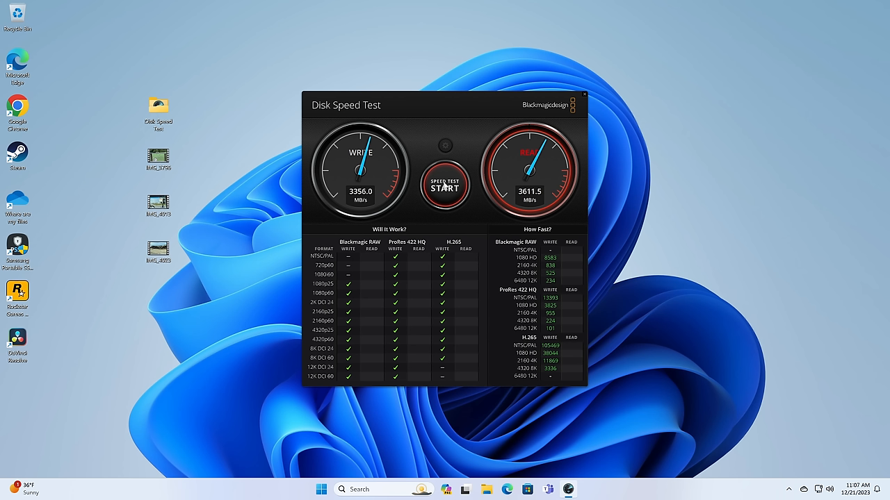
click(444, 187)
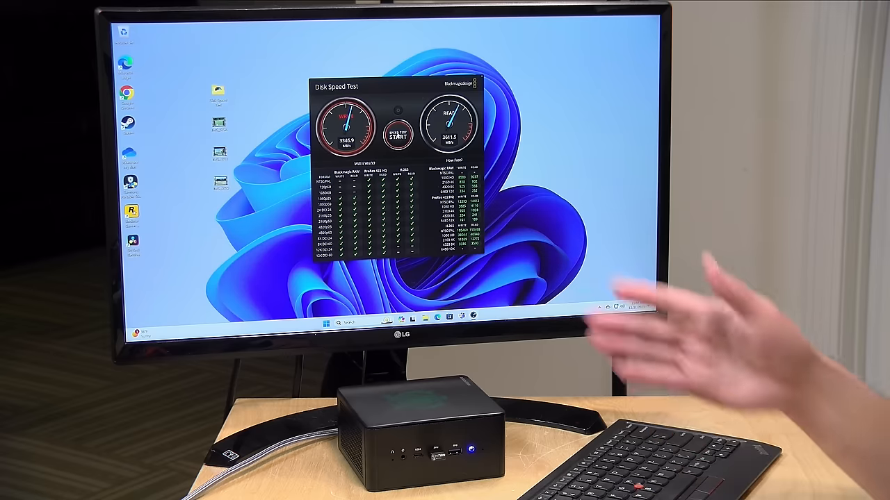
click(397, 135)
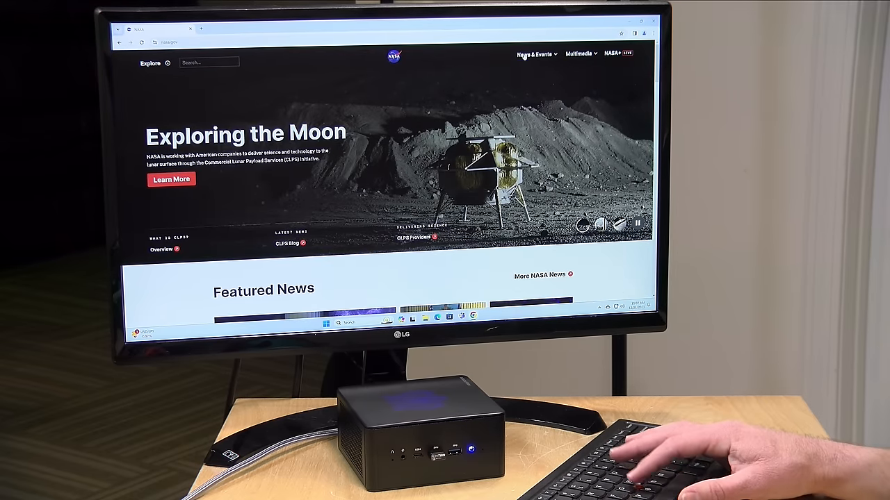
- Browse nasa.gov News & Events > Blogs to the Artemis blog and read down it
click(532, 54)
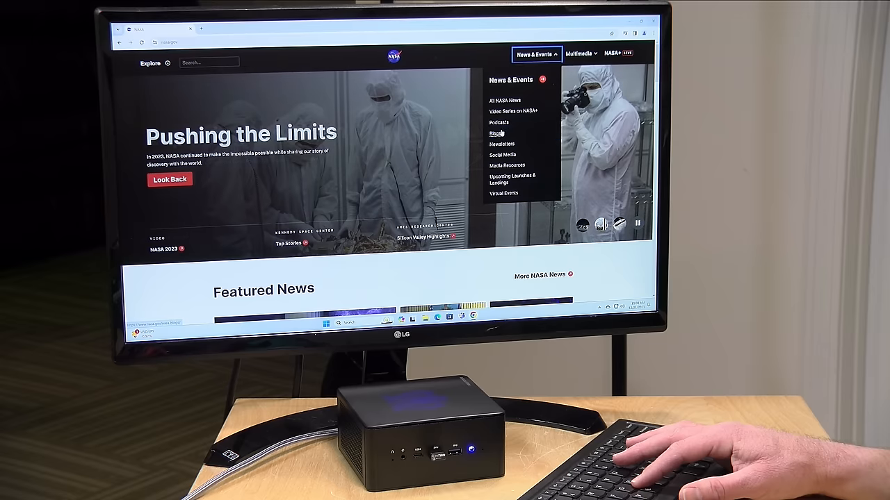
click(497, 133)
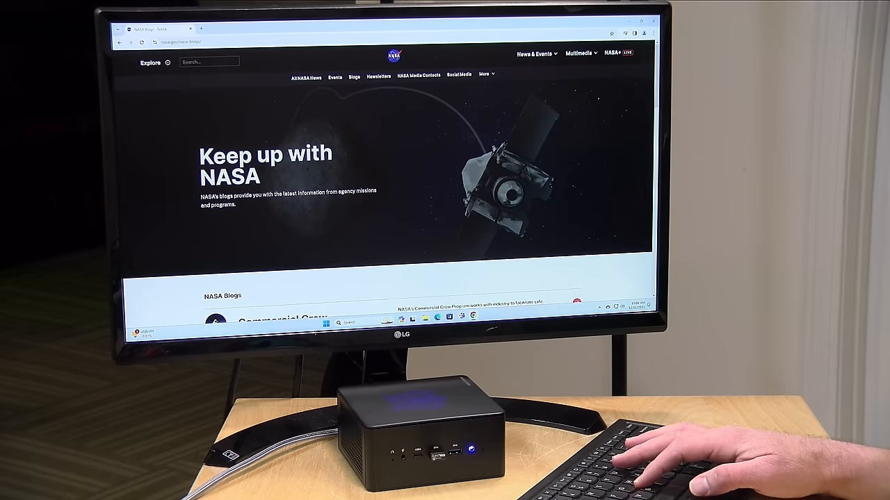
scroll(down, 3)
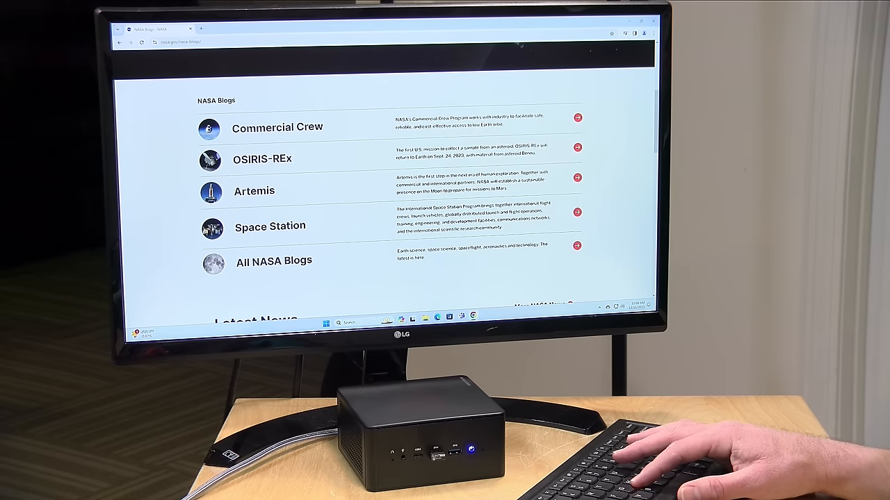
click(255, 191)
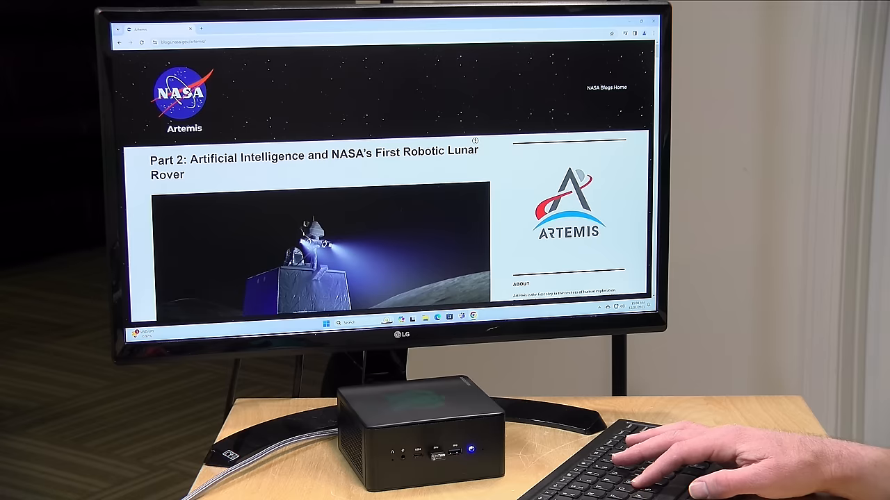
scroll(down, 3)
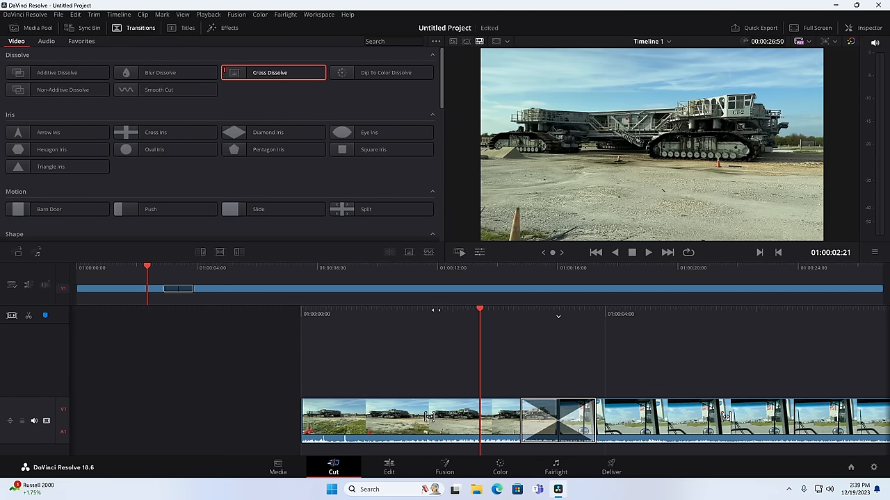
- Replace the cross dissolve between the first two clips with a Split transition
click(647, 252)
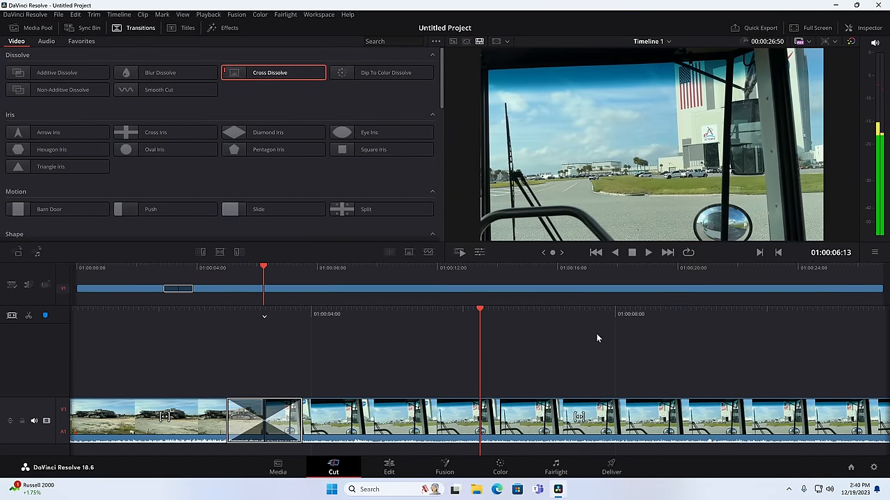
click(381, 208)
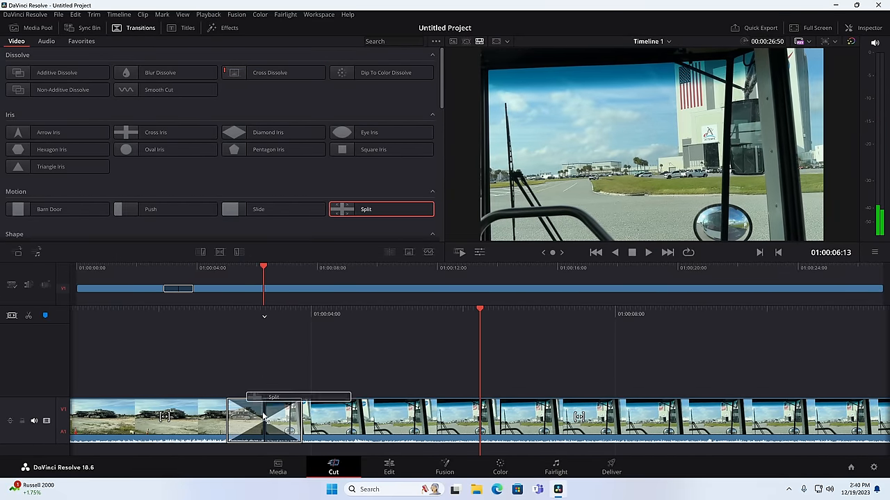